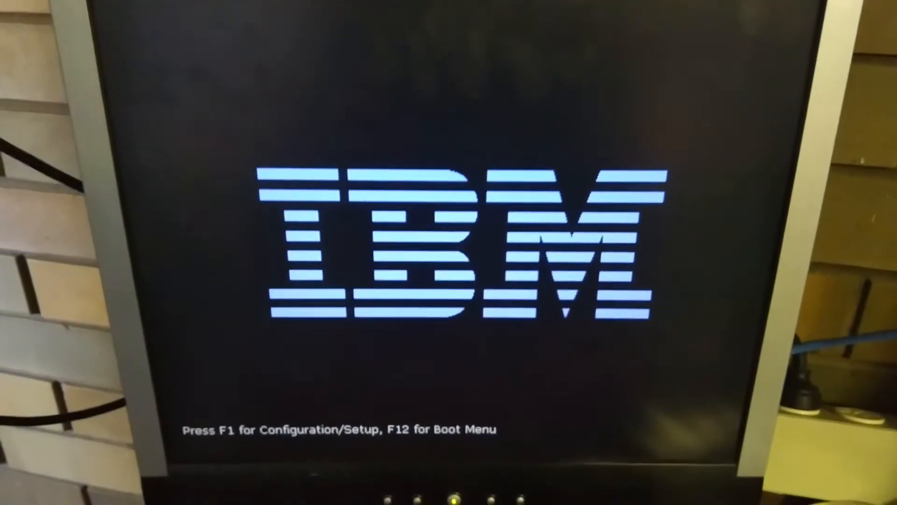
# - Request the Boot Menu with F12 at the IBM POST logo screen
pyautogui.press('f12')
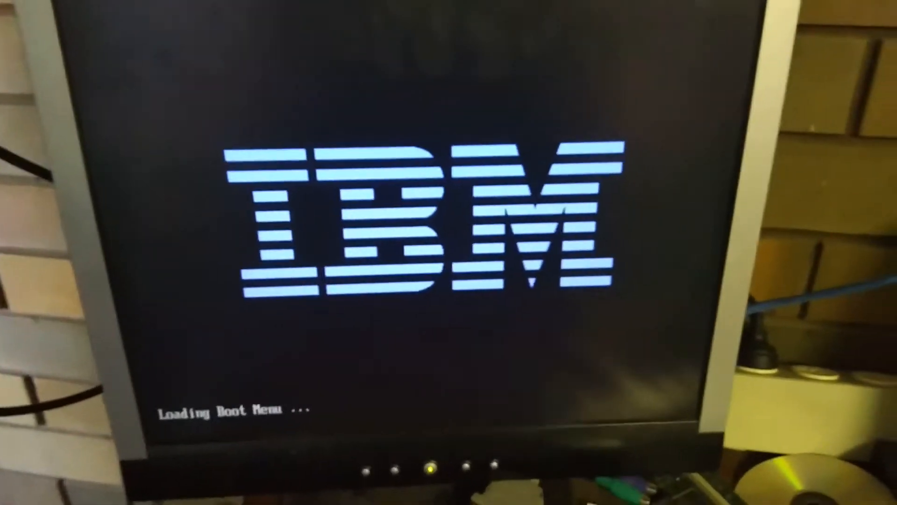